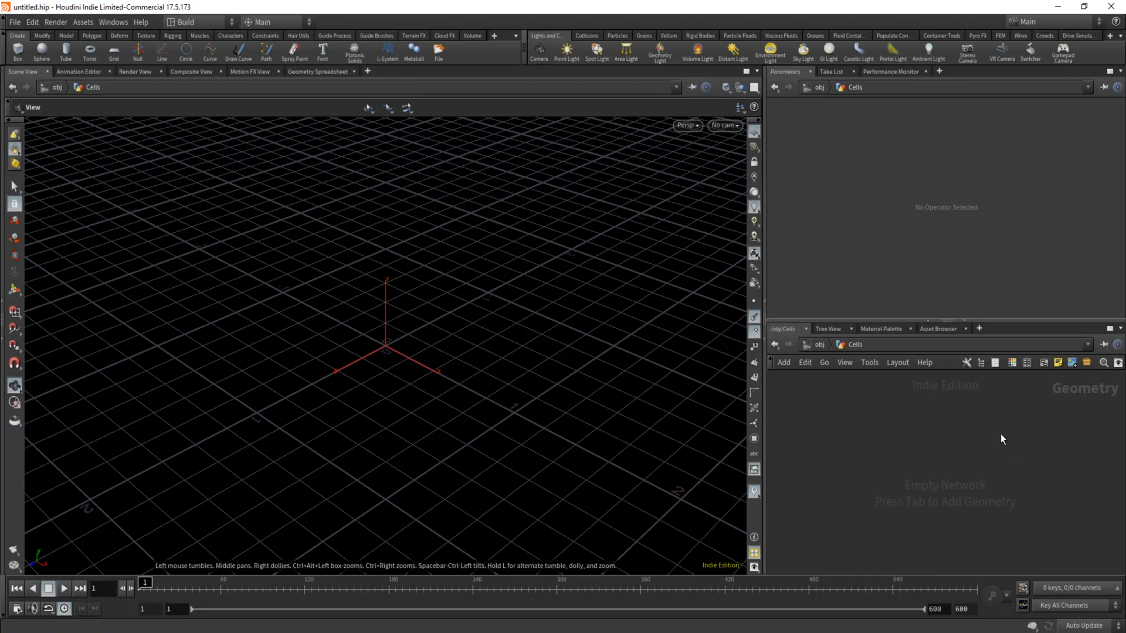
# - Add a Point Generate SOP producing one point with the Generated Points group enabled
pyautogui.press('Tab')
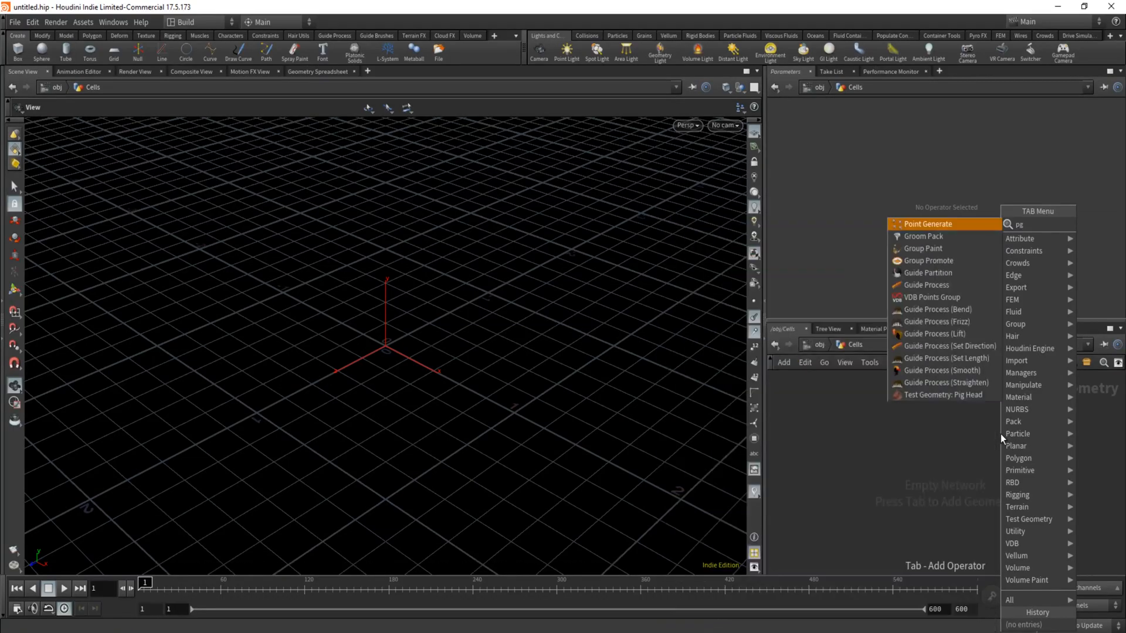
pyautogui.click(926, 222)
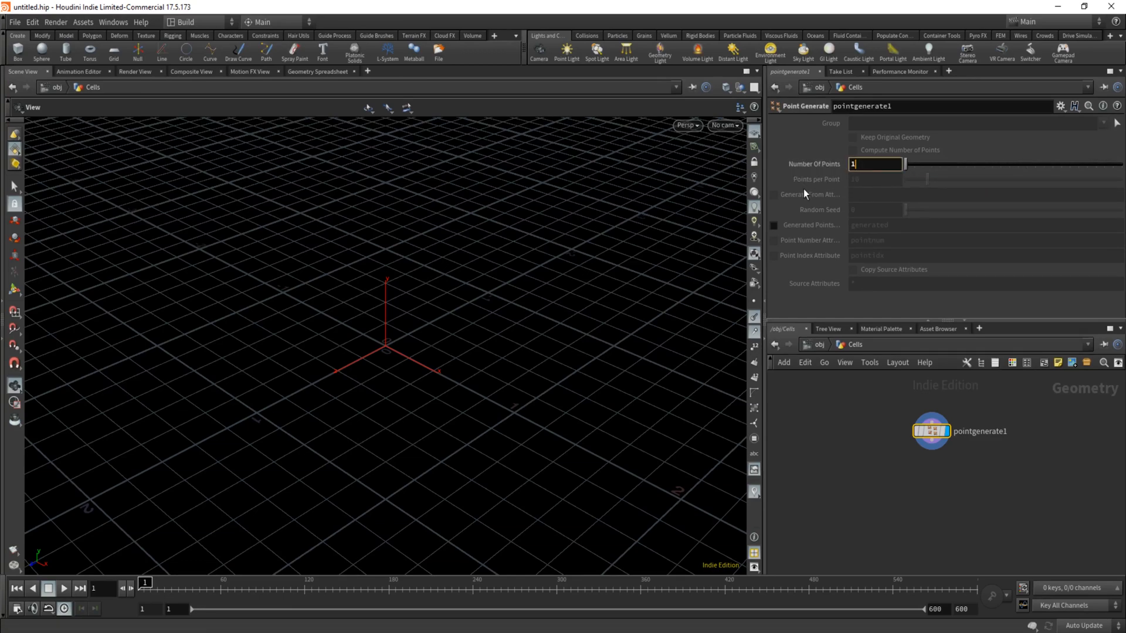
pyautogui.moveTo(775, 229)
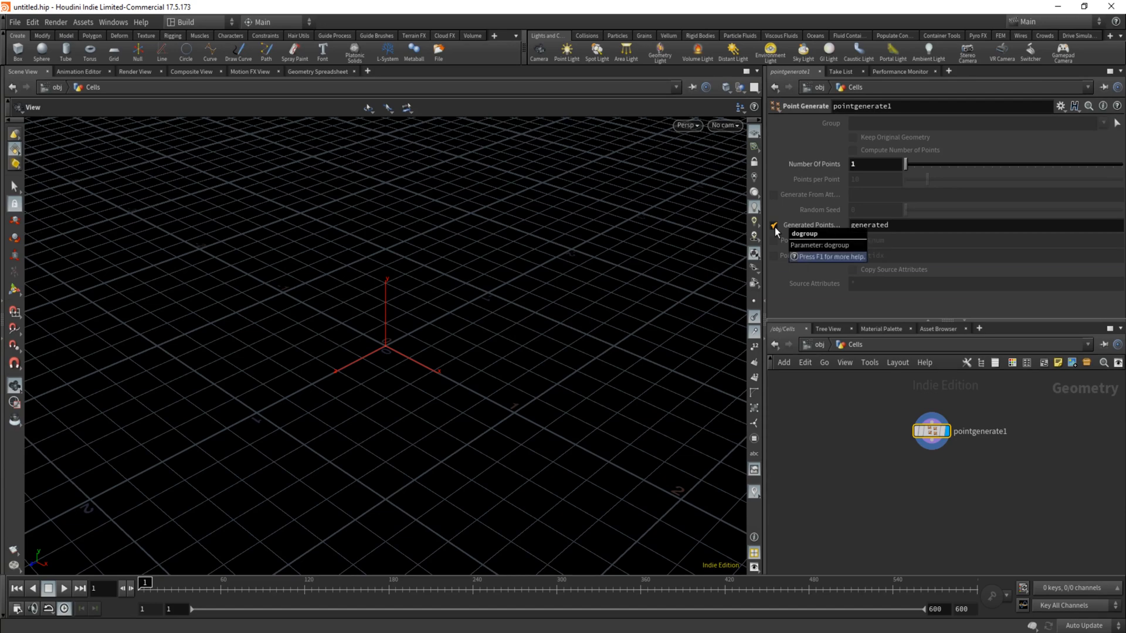
# - Add a Point Jitter SOP after the generated point
pyautogui.write('pj')
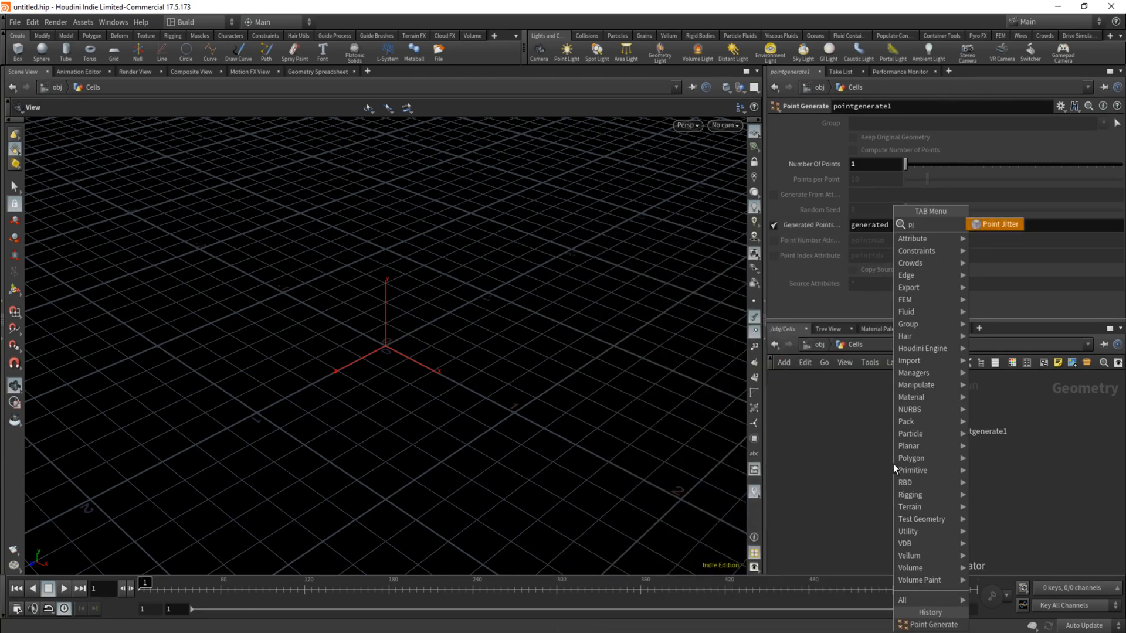
pyautogui.click(998, 224)
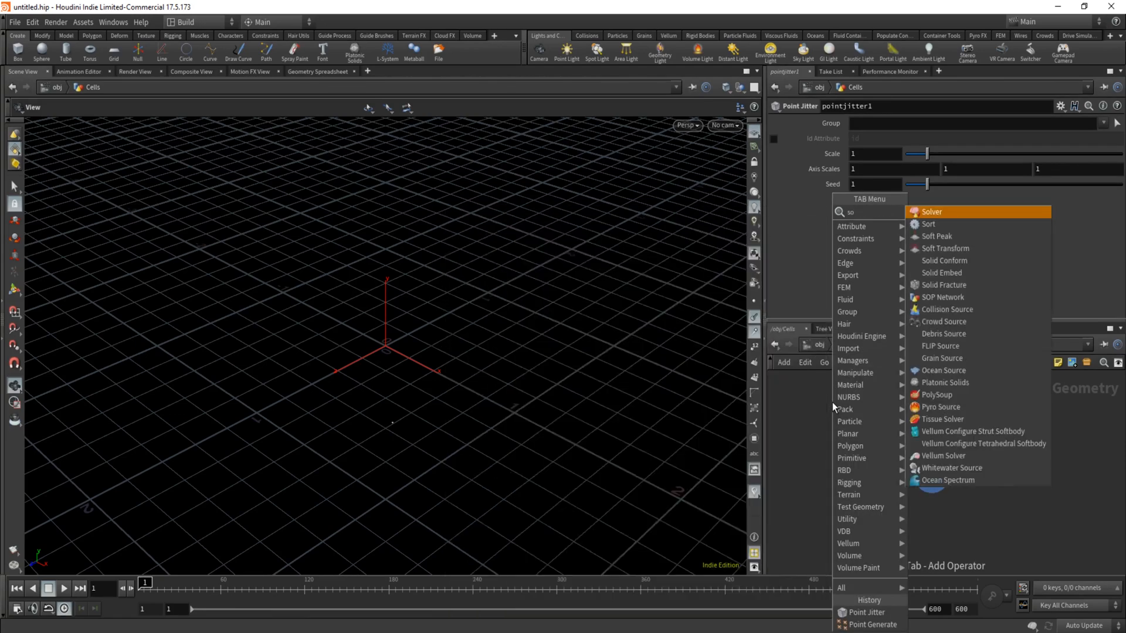
# - Add a Solver SOP after the jitter containing an Attribute Wrangle named Magic fed by Prev_Frame
pyautogui.click(931, 211)
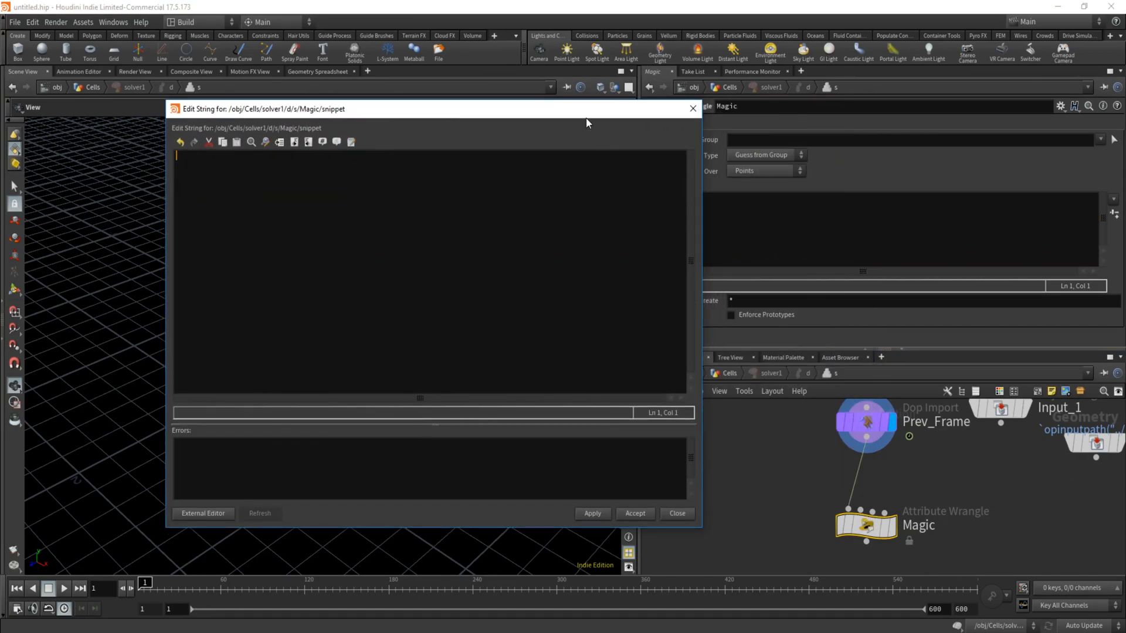
# - Write VEX that pcopen/pcfilters the local centre, builds offset v from @P, and adds v*0.5 to @P
pyautogui.write('int pointCloud')
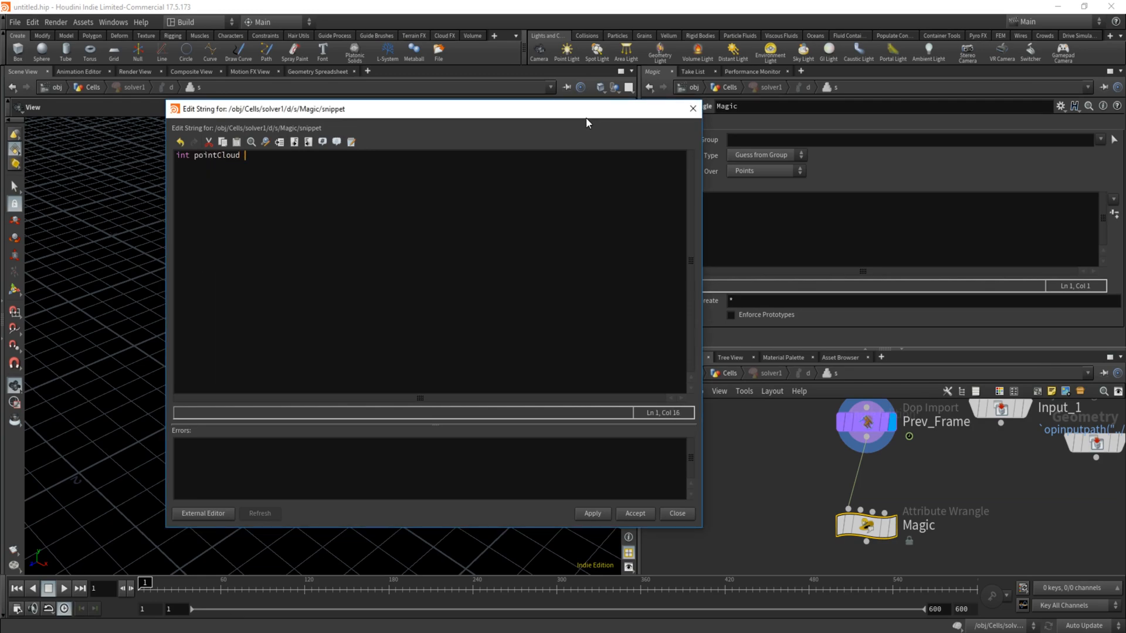
pyautogui.write('= pcopen(')
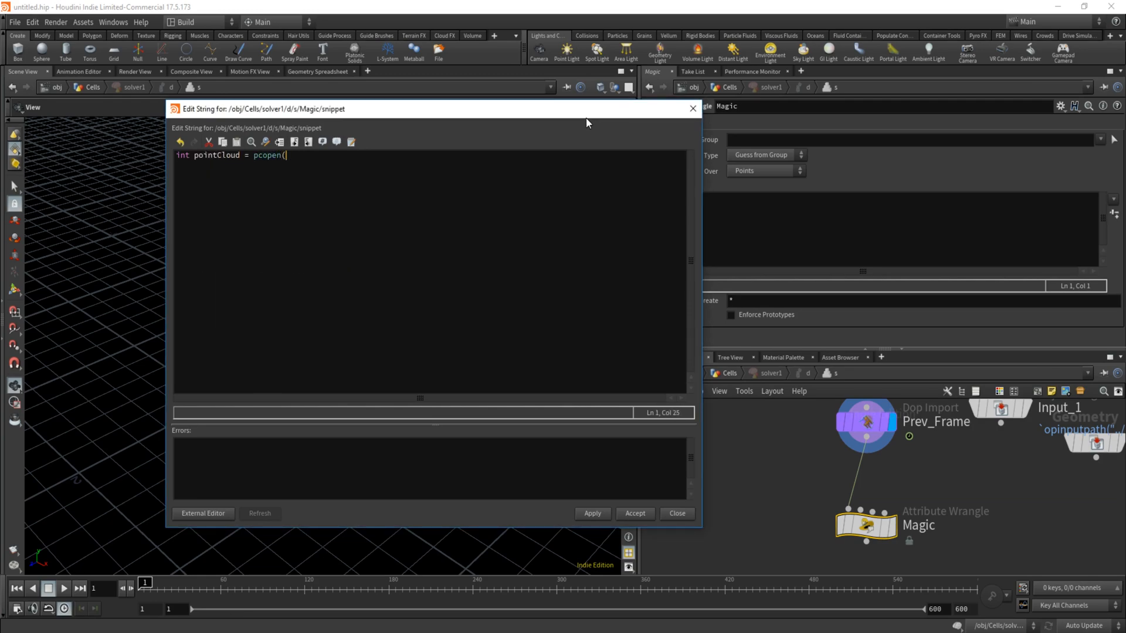
pyautogui.write("0, 'P', @P, 1, 50);")
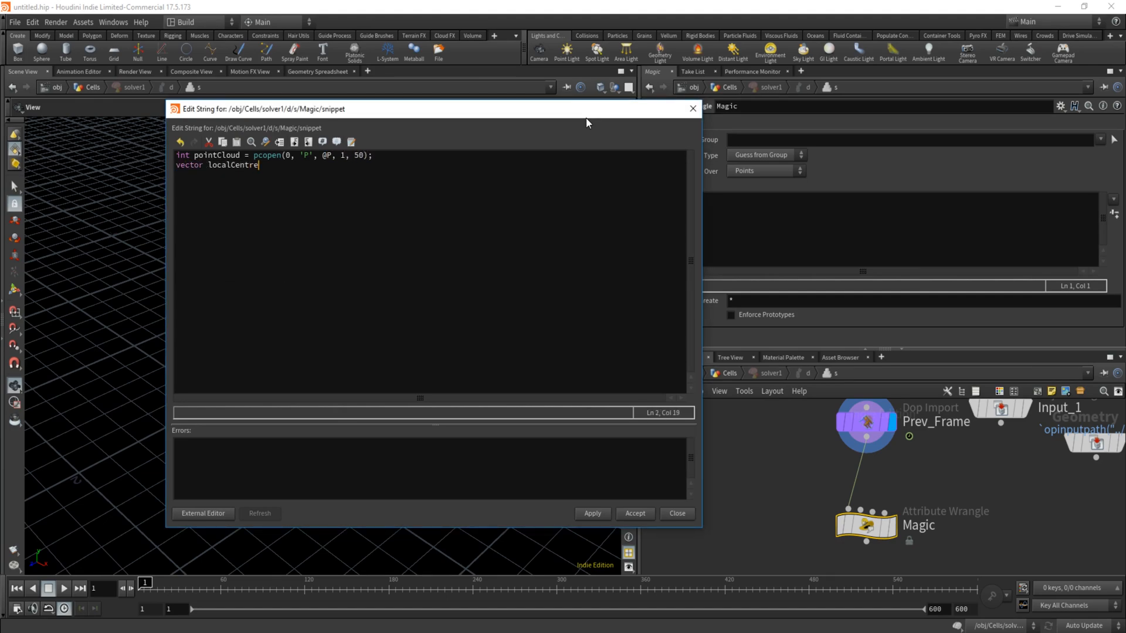
pyautogui.write('= pcfilter(pointCloud')
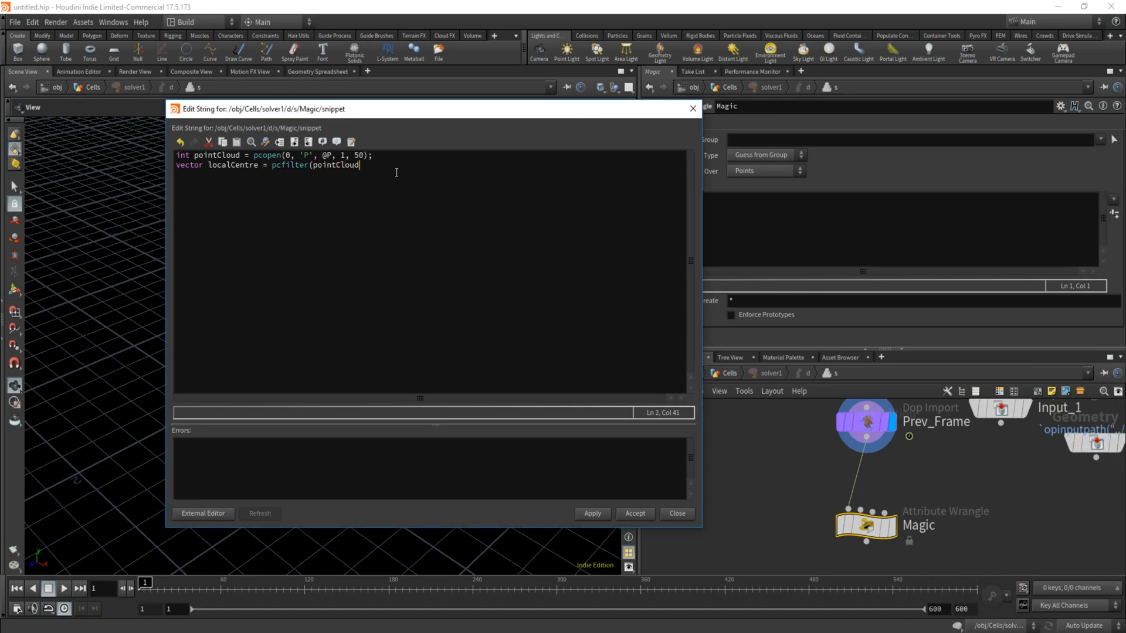
pyautogui.write(", 'P');")
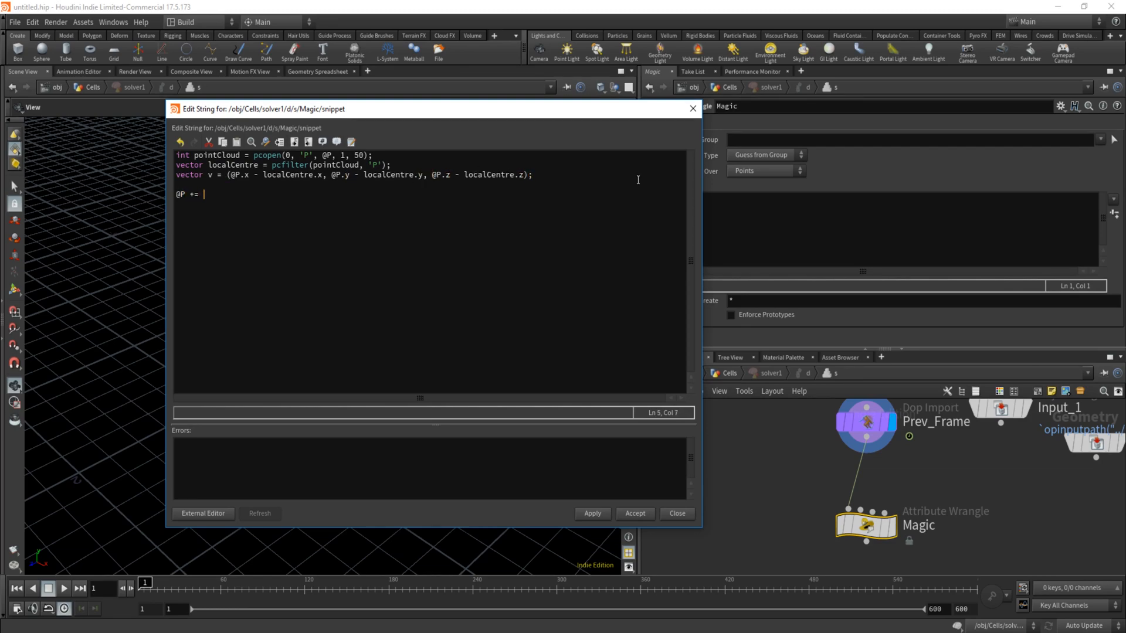
pyautogui.write('v*0.')
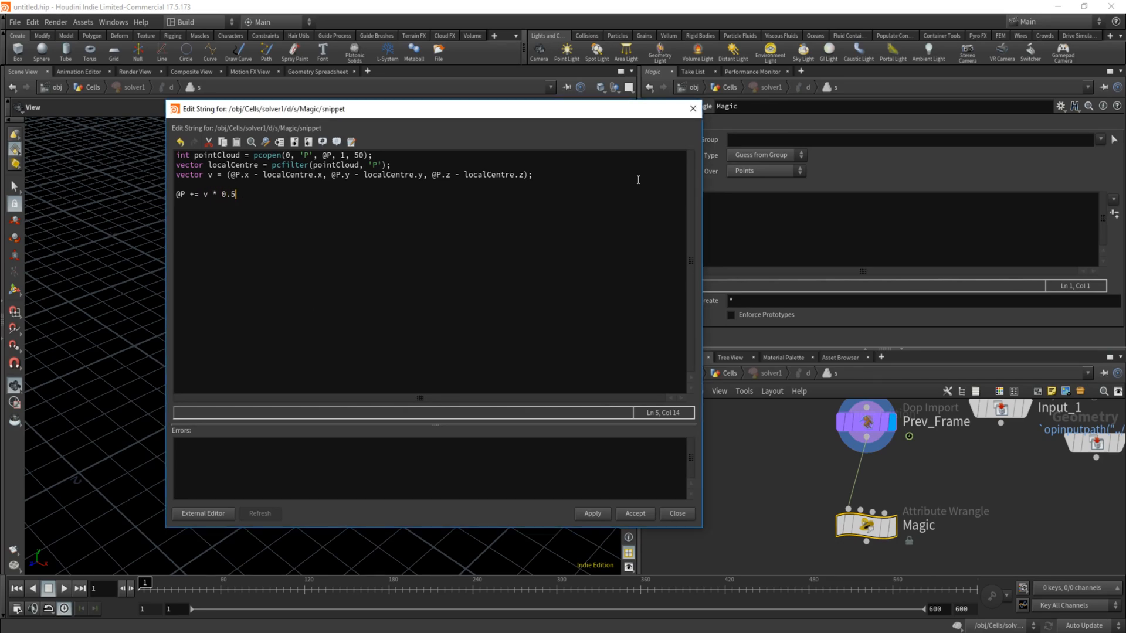
pyautogui.write('if (@age > 1) {')
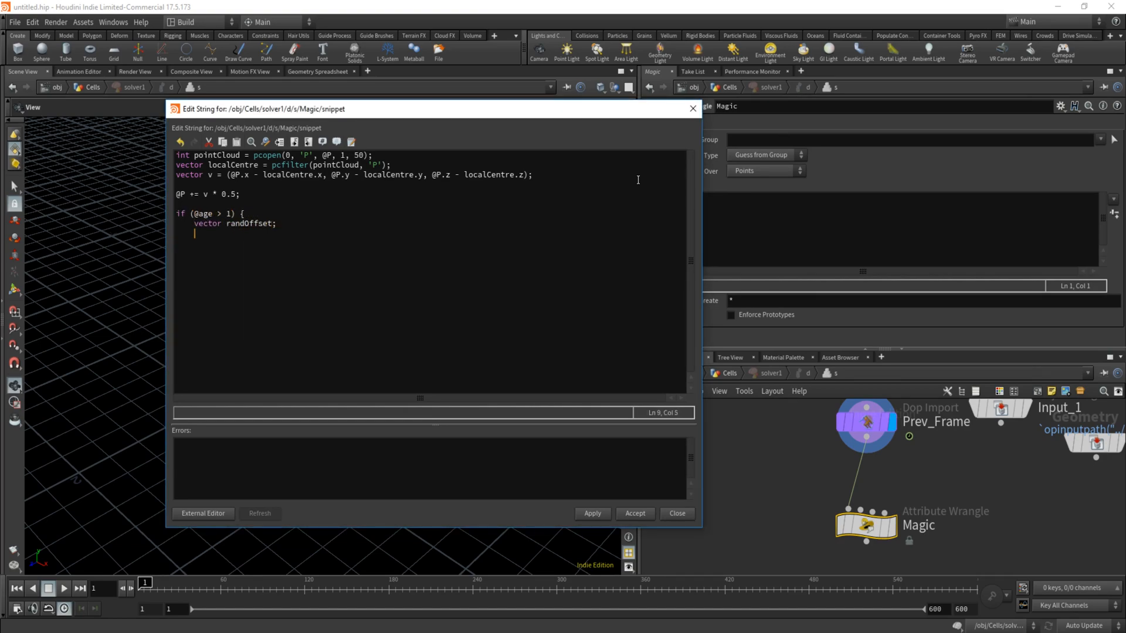
pyautogui.write('randOffset.x = -0.01 + (noise(localCentre.x + $FF * @age) * 0.02);')
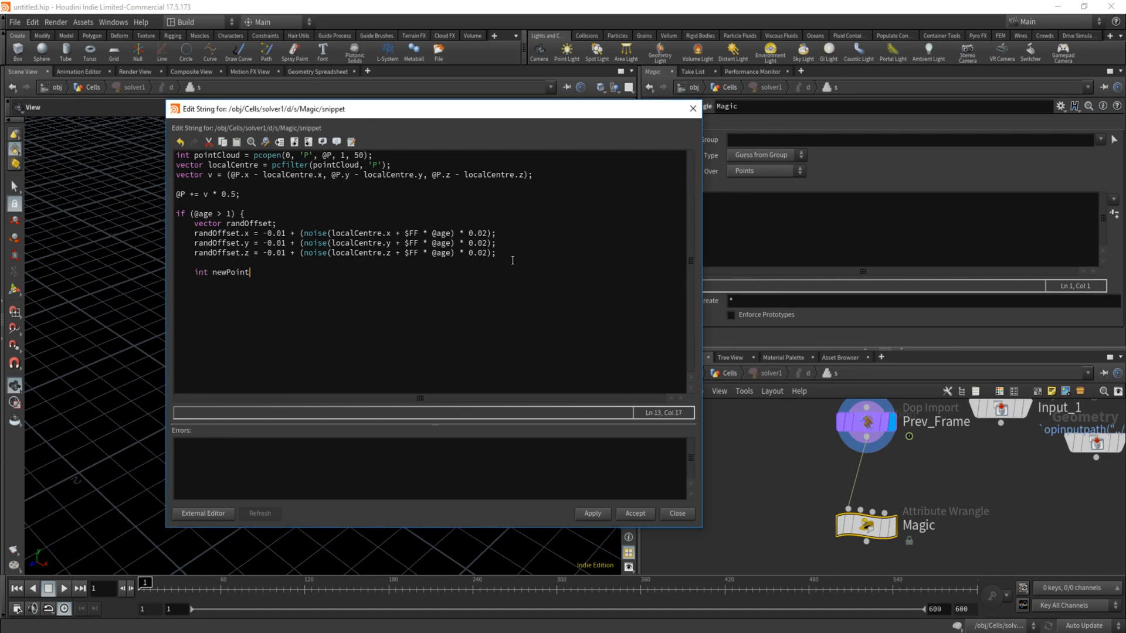
pyautogui.write('= addpoint(geoself(), @P + randOffset);')
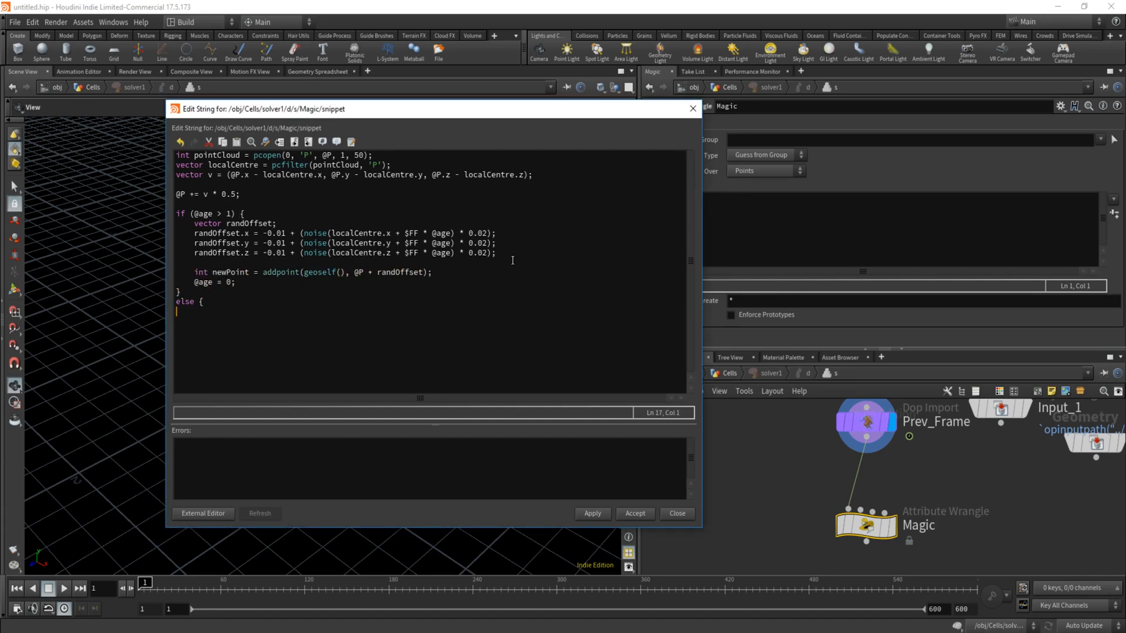
pyautogui.write('@age += abs((random($FF *')
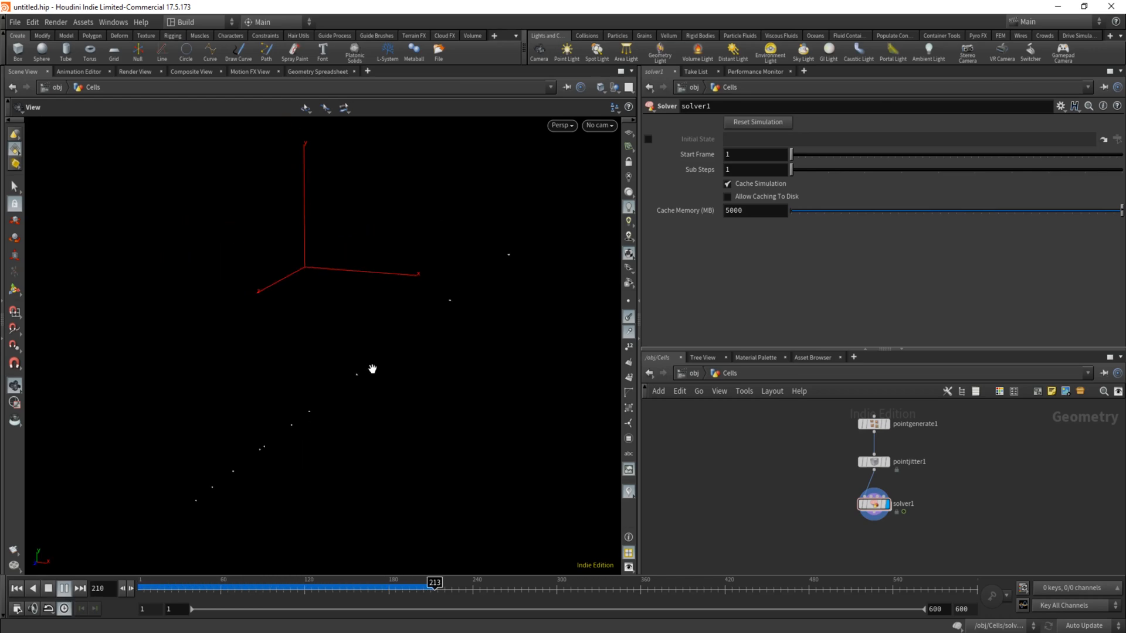
# - Chain VDB from Particles, VDB Smooth and Convert below solver1 to mesh the points
pyautogui.press('tab')
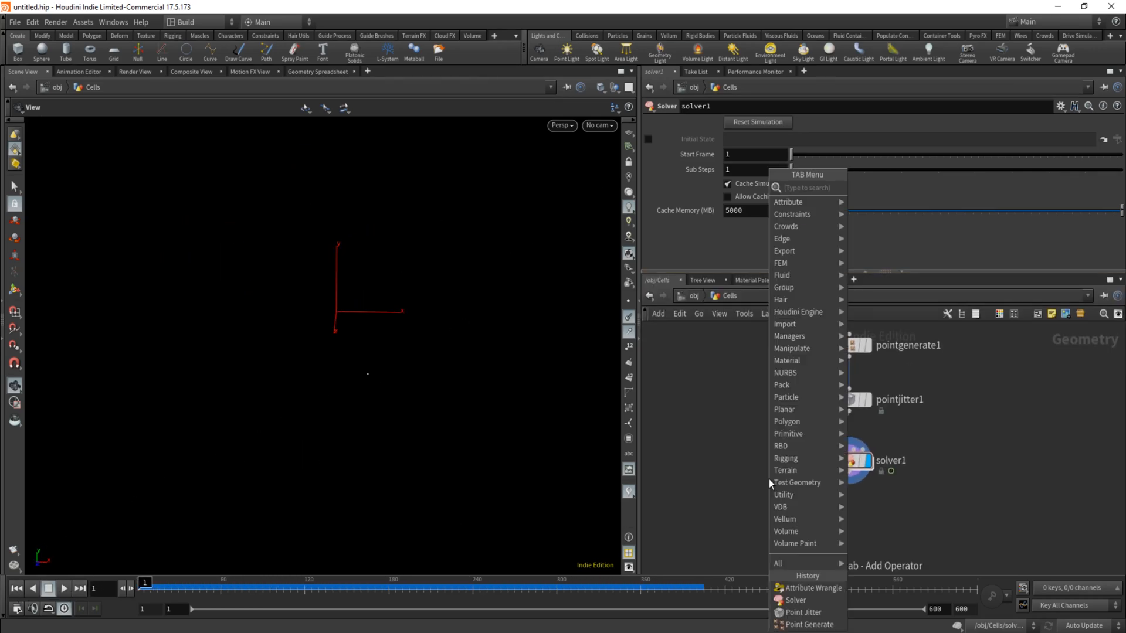
pyautogui.write('vdb')
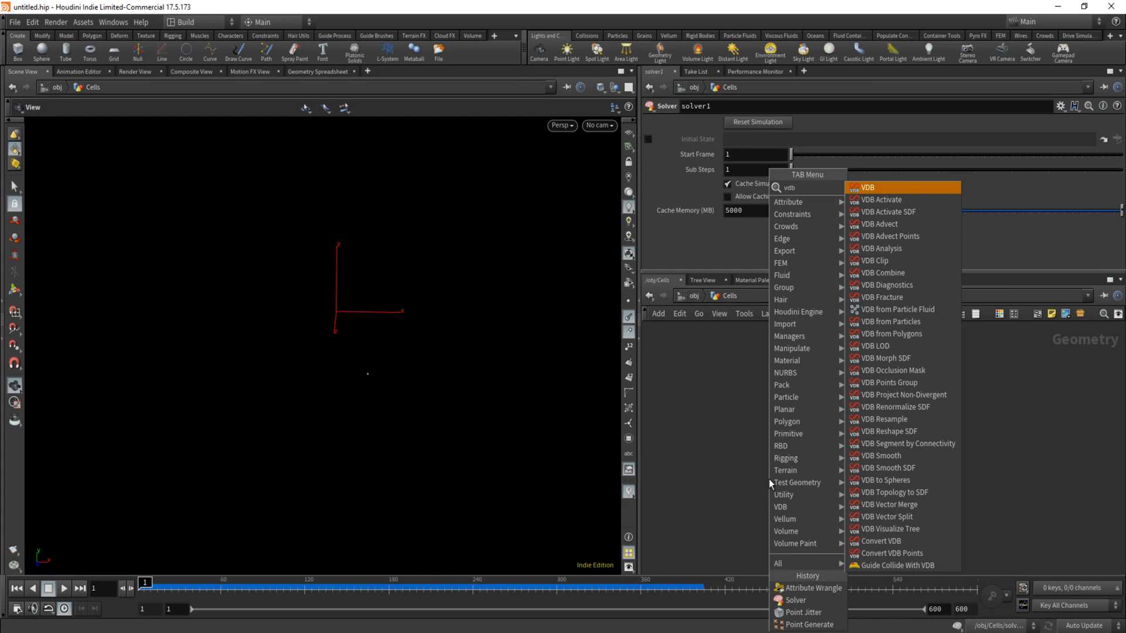
pyautogui.click(893, 309)
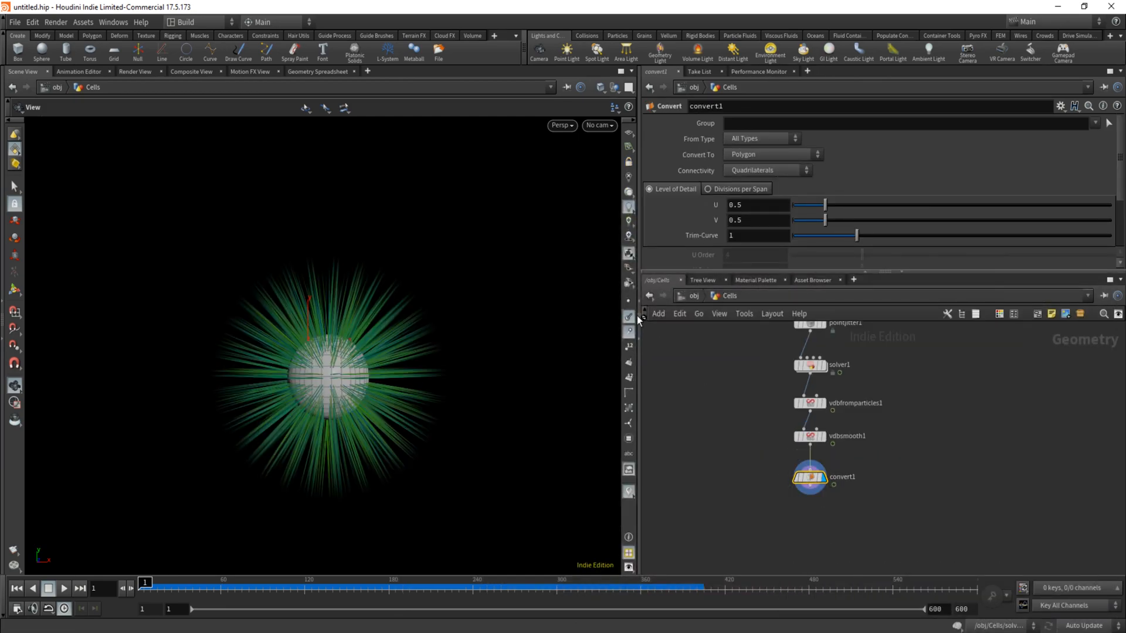
# - Add Normal and Material SOPs with a Basic Liquid material, and a duplicated VDB branch at Point Radius Scale 0.5
pyautogui.press('tab')
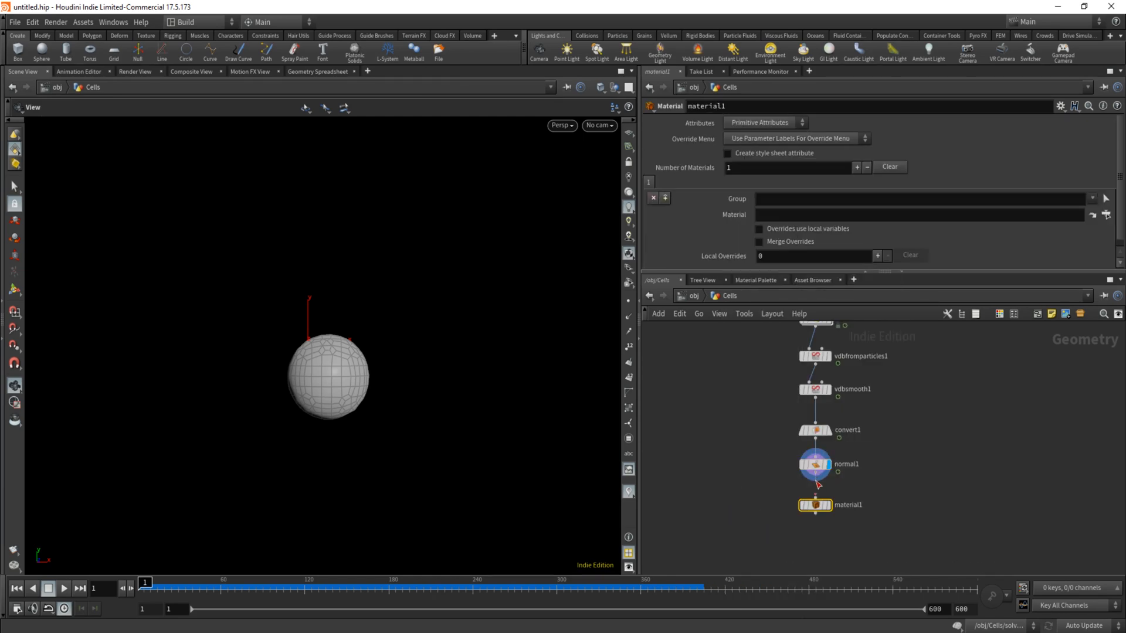
pyautogui.click(755, 280)
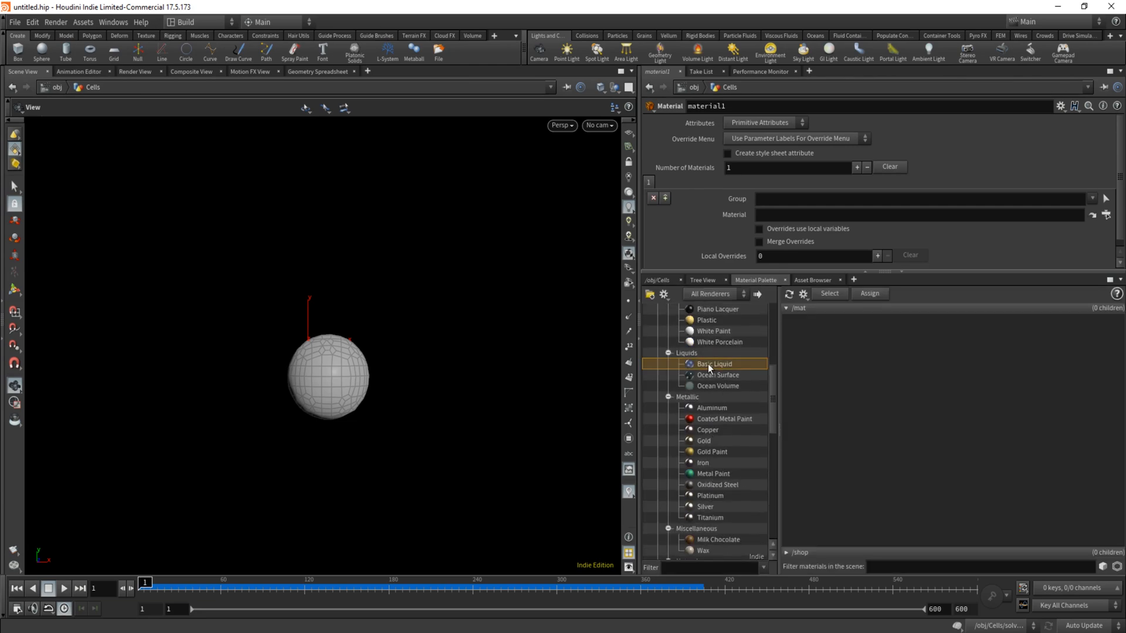
pyautogui.doubleClick(714, 363)
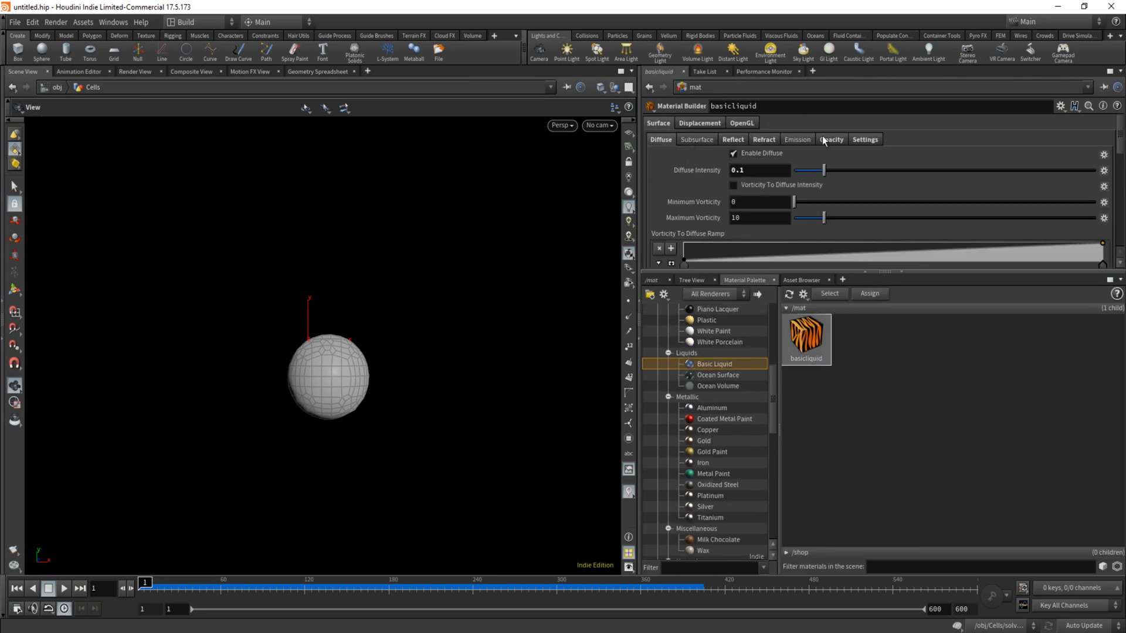
pyautogui.click(831, 140)
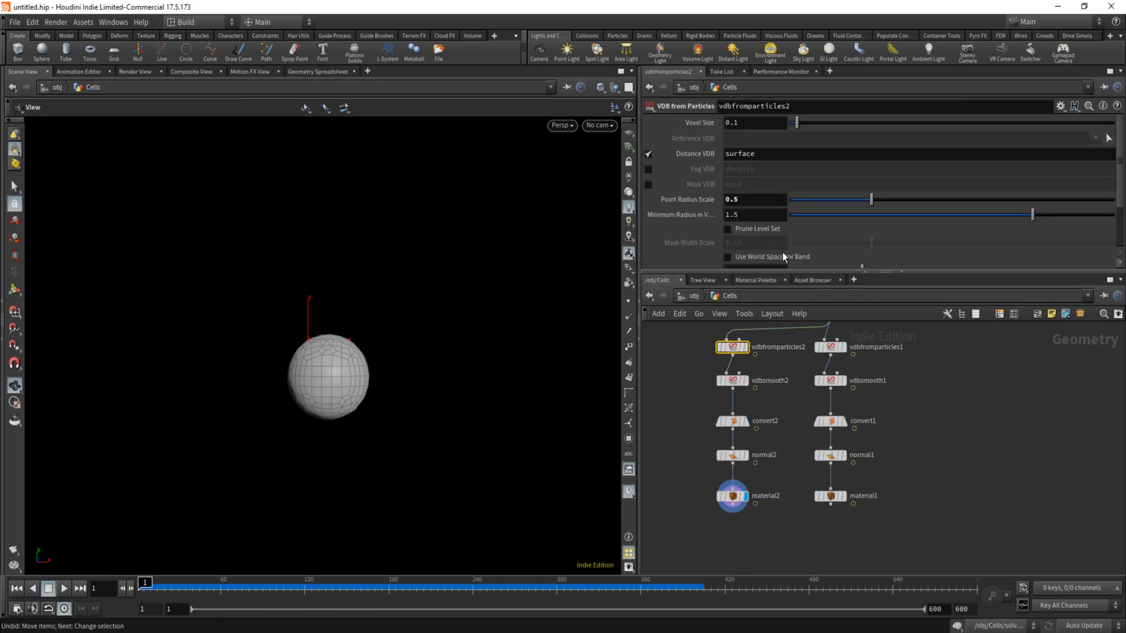
pyautogui.moveTo(872, 199); pyautogui.dragTo(845, 199)
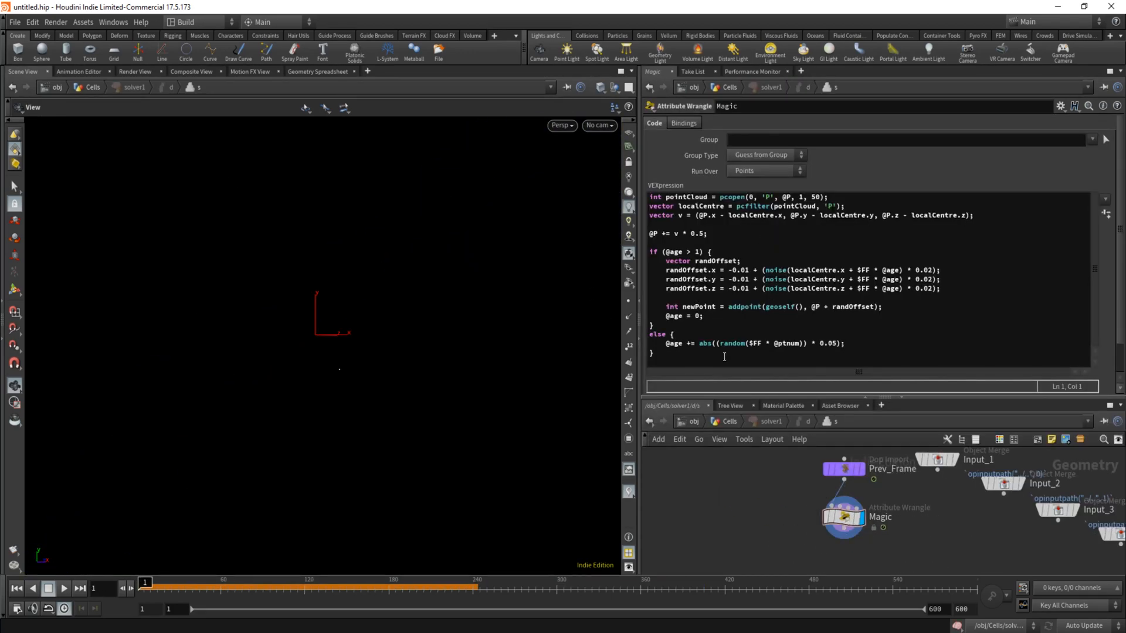
# - Wrap vector v's three component differences in set() and return to the Cells network
pyautogui.click(696, 215)
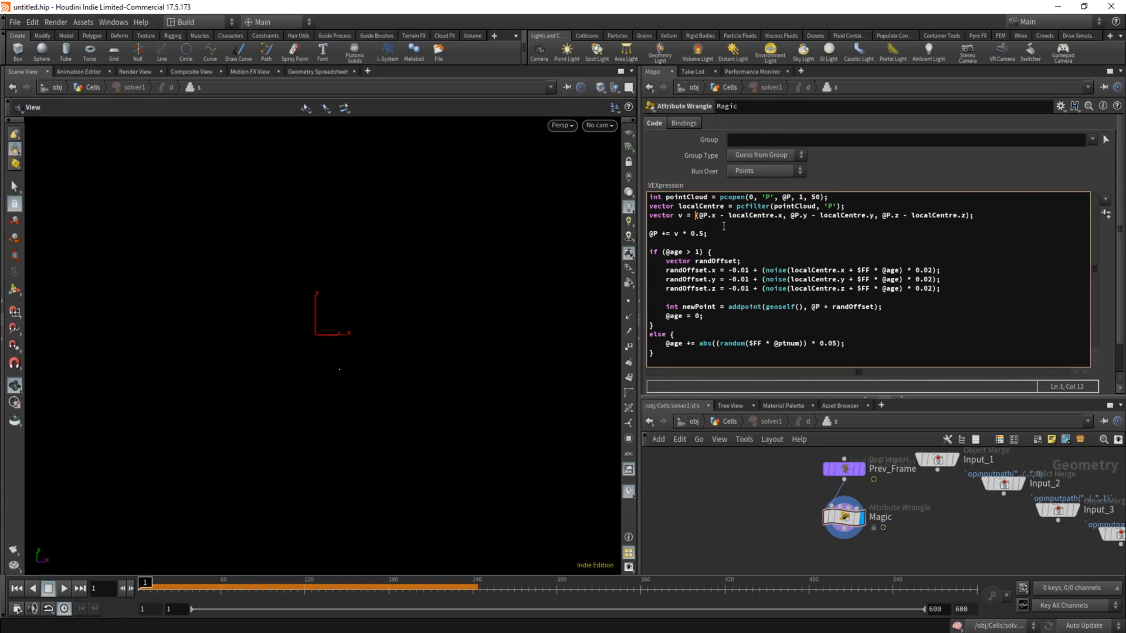
pyautogui.write('set')
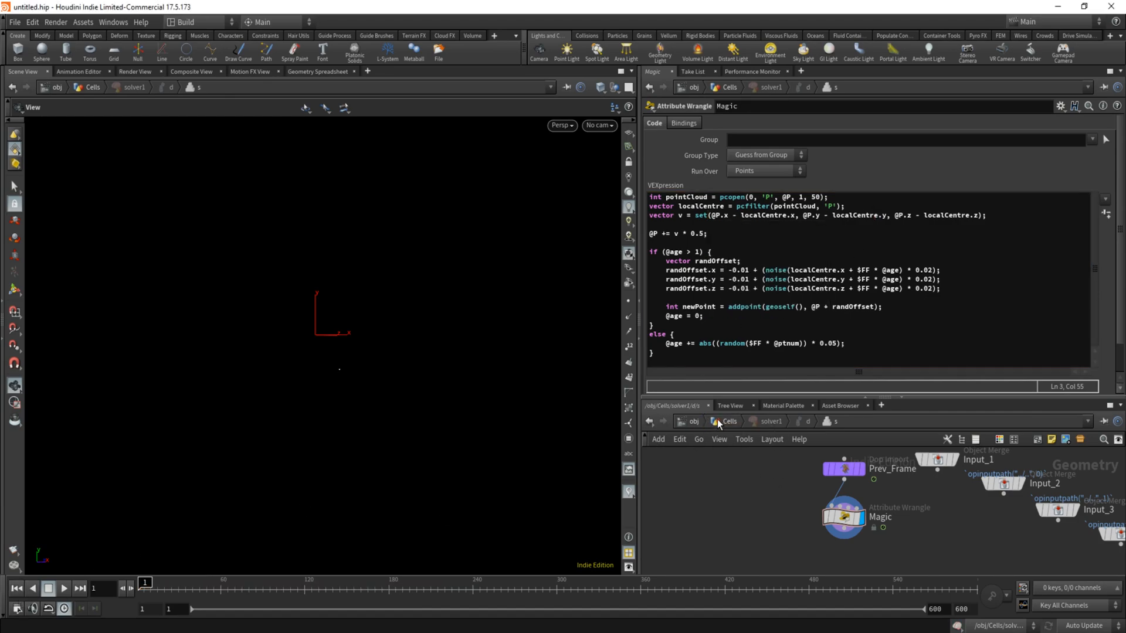
pyautogui.click(63, 587)
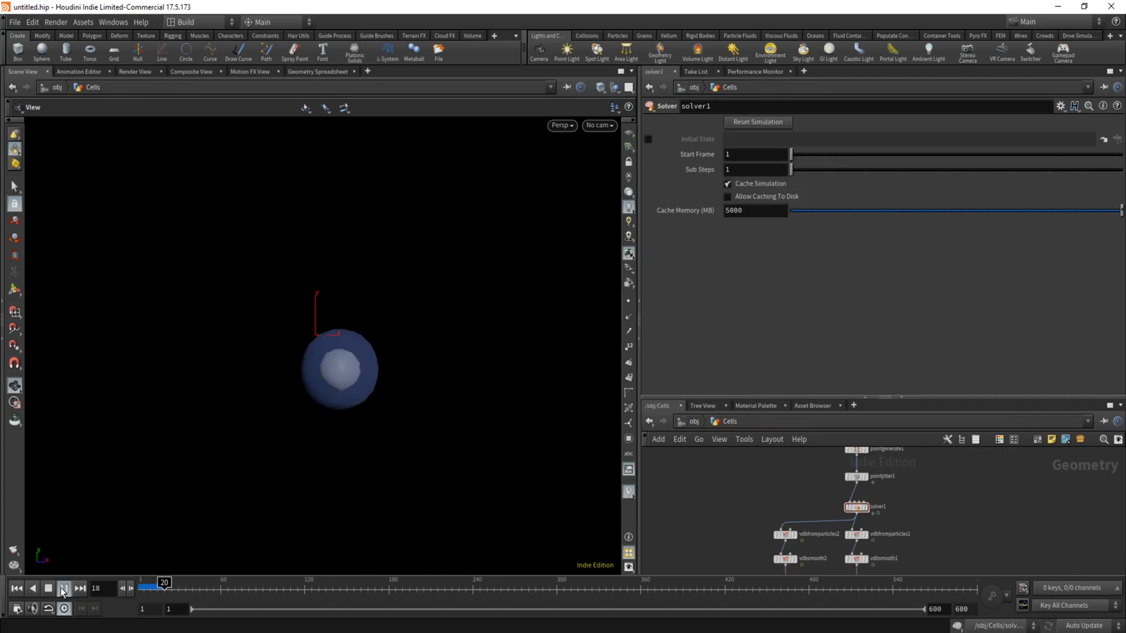
# - Play the timeline so the blue liquid cells with pale nuclei divide into a growing cluster
pyautogui.click(64, 587)
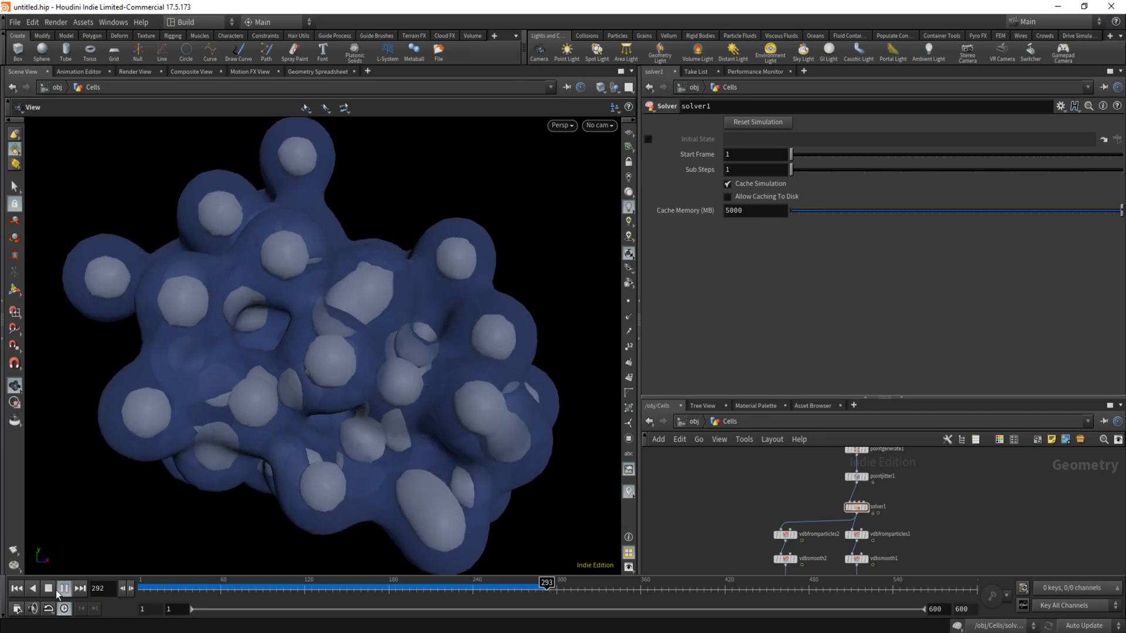
pyautogui.click(47, 588)
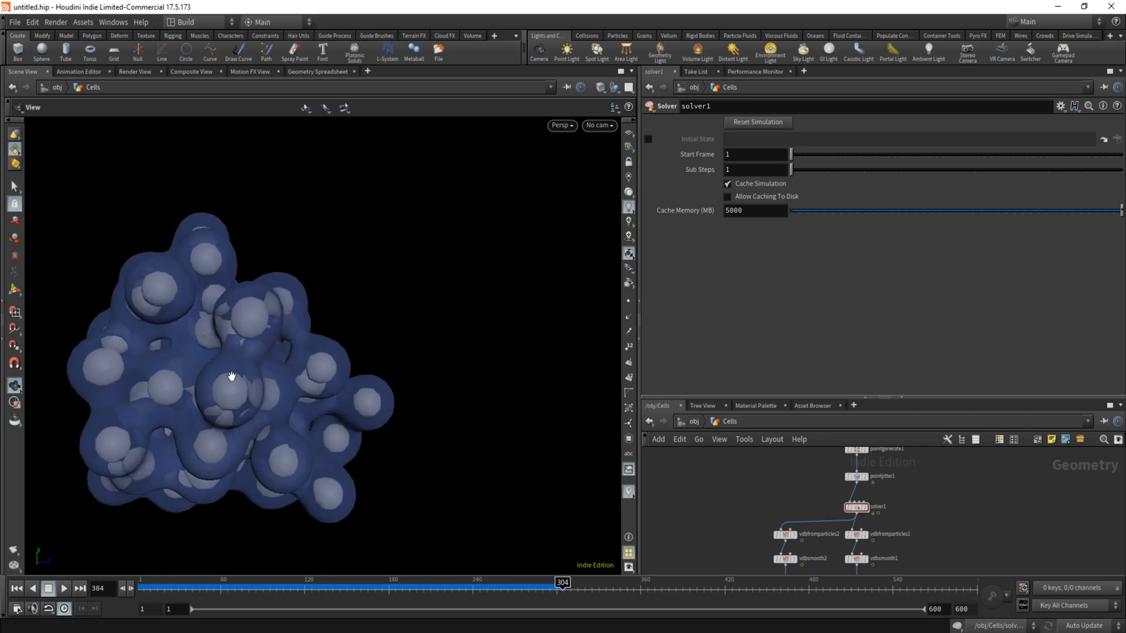